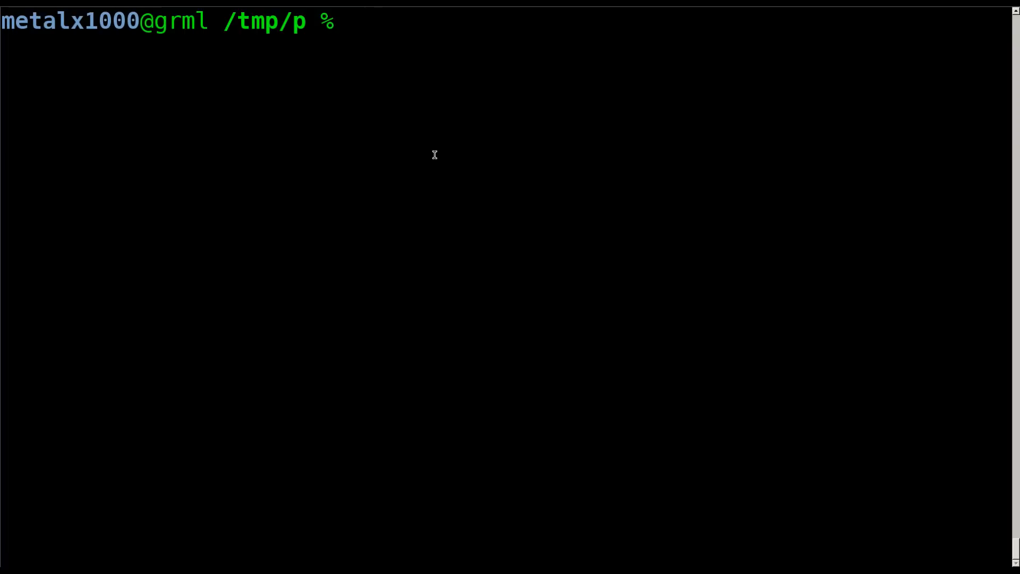
Begin a 'vim my' command at the zsh prompt to list mycode.py and myname.py.
type("vim")
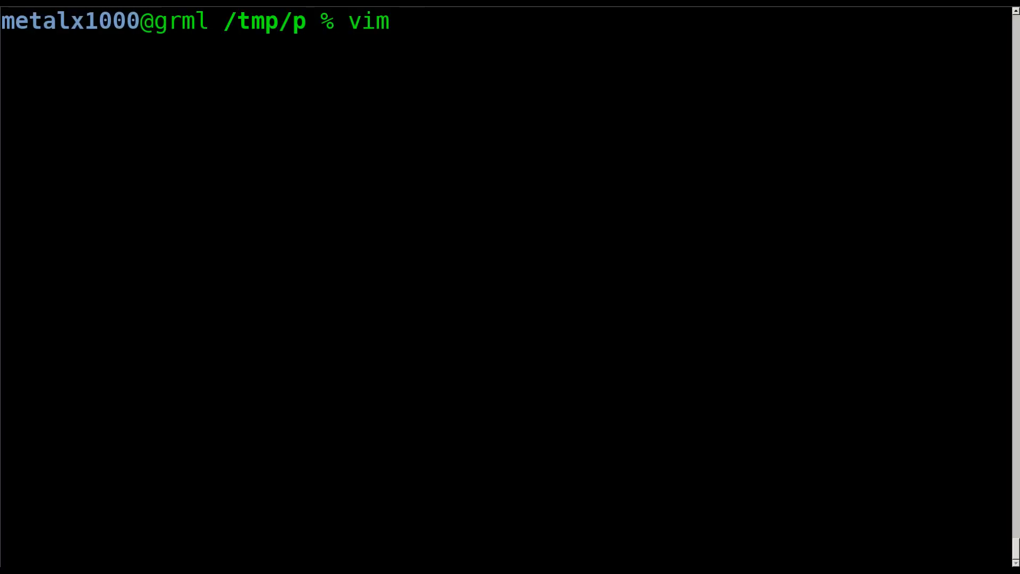
type("my")
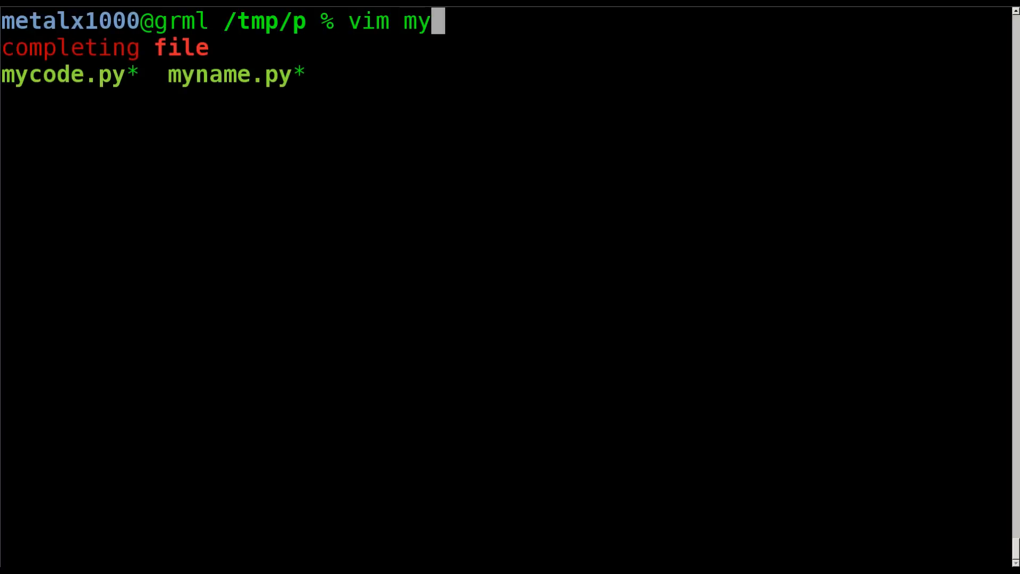
key("BackSpace")
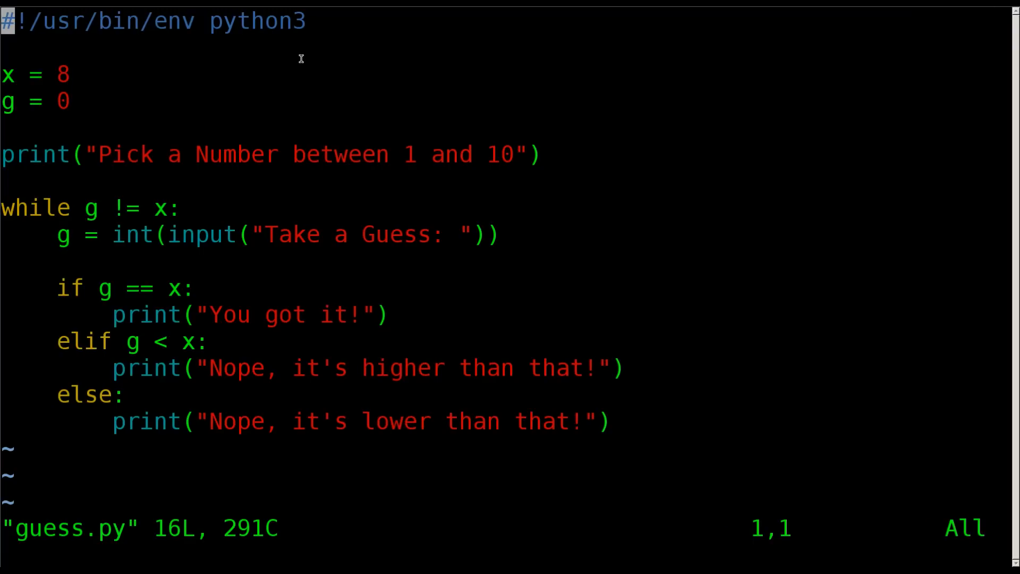
double_click(256, 21)
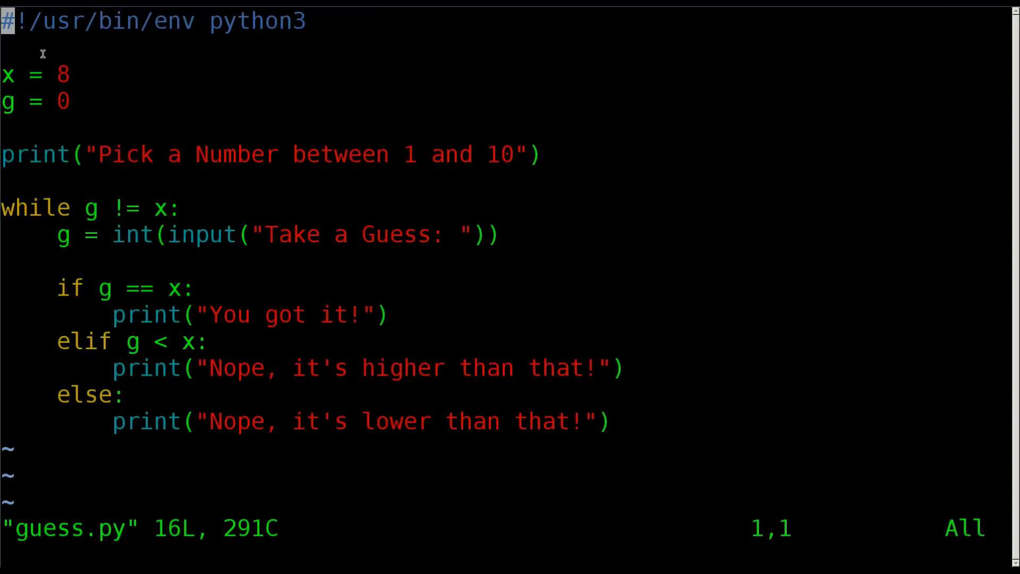
mouse_move(180, 69)
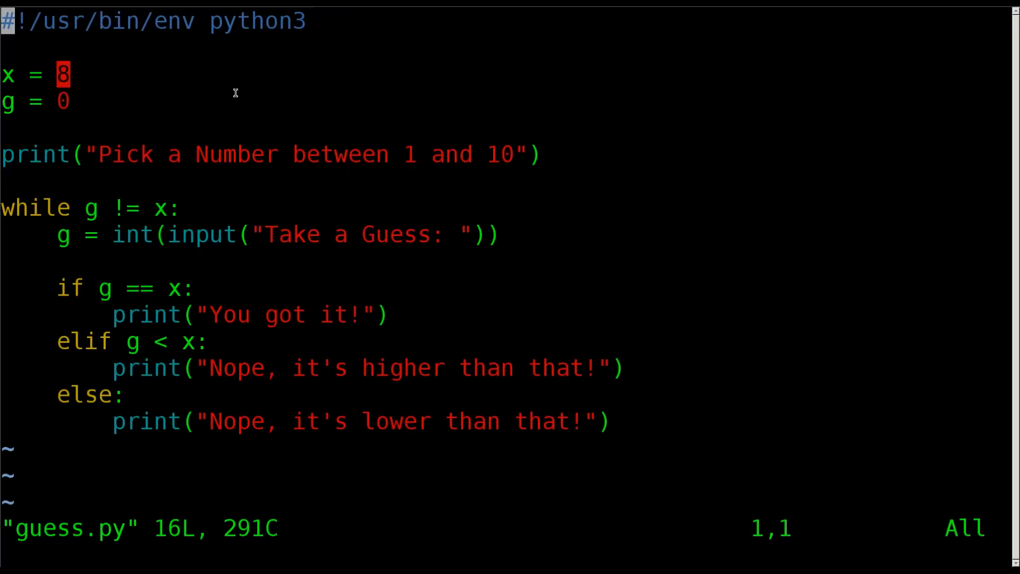
mouse_move(59, 64)
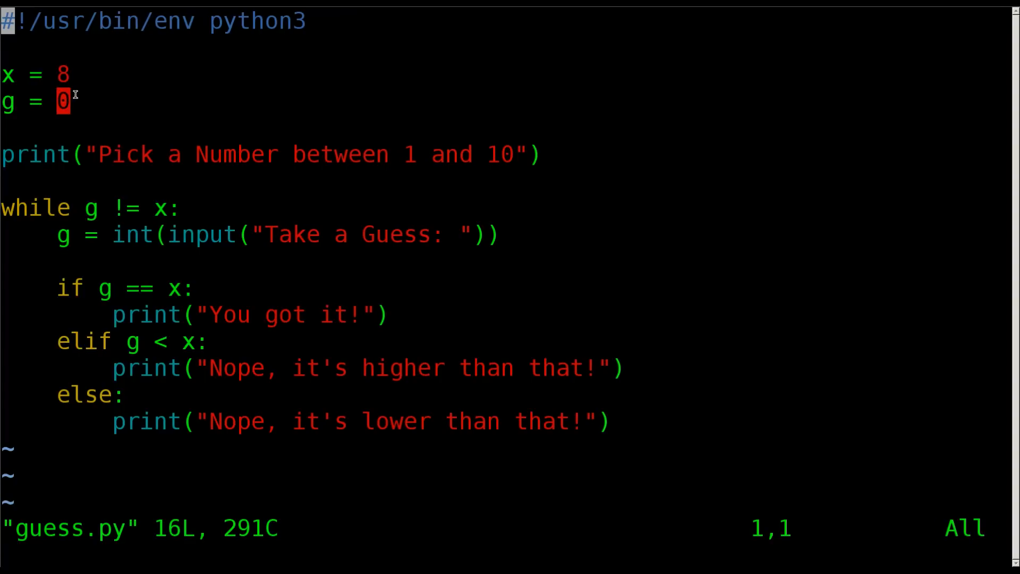
mouse_move(129, 103)
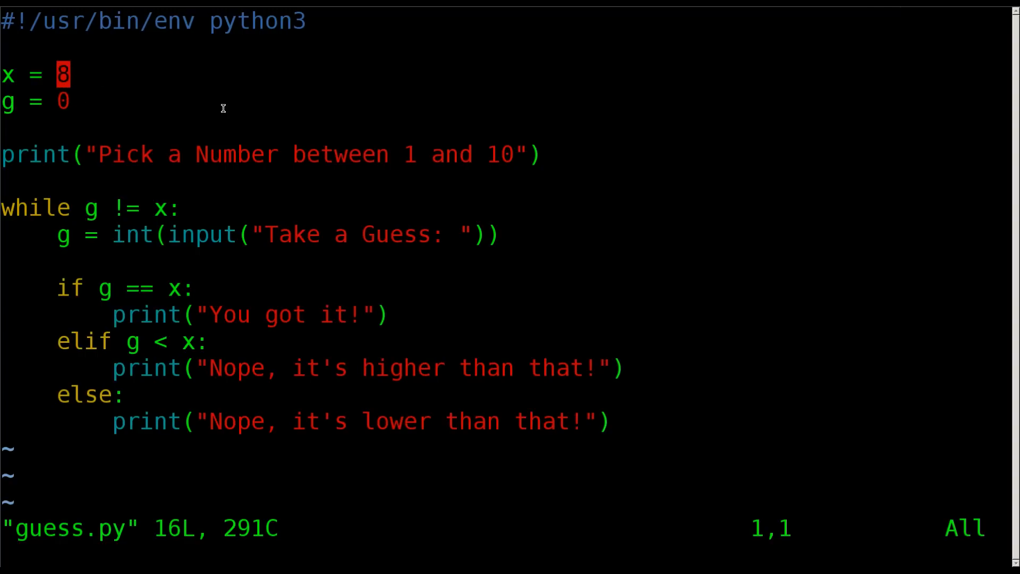
mouse_move(205, 105)
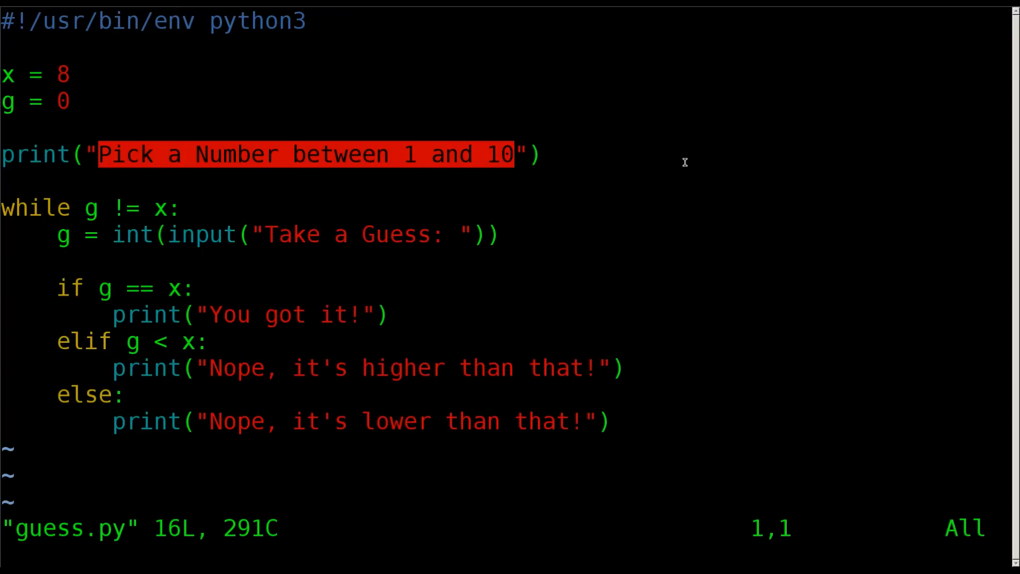
mouse_move(577, 167)
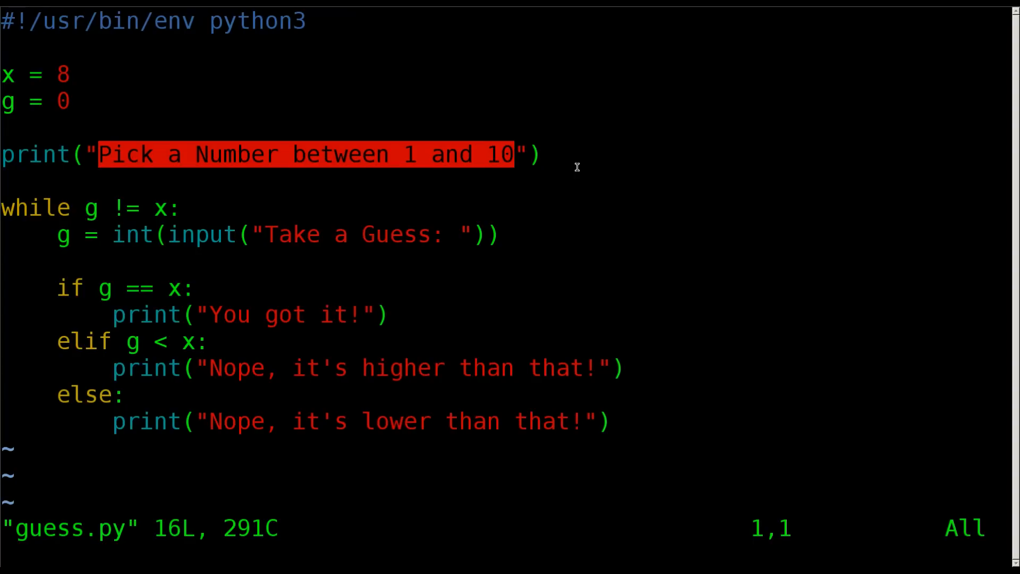
mouse_move(21, 207)
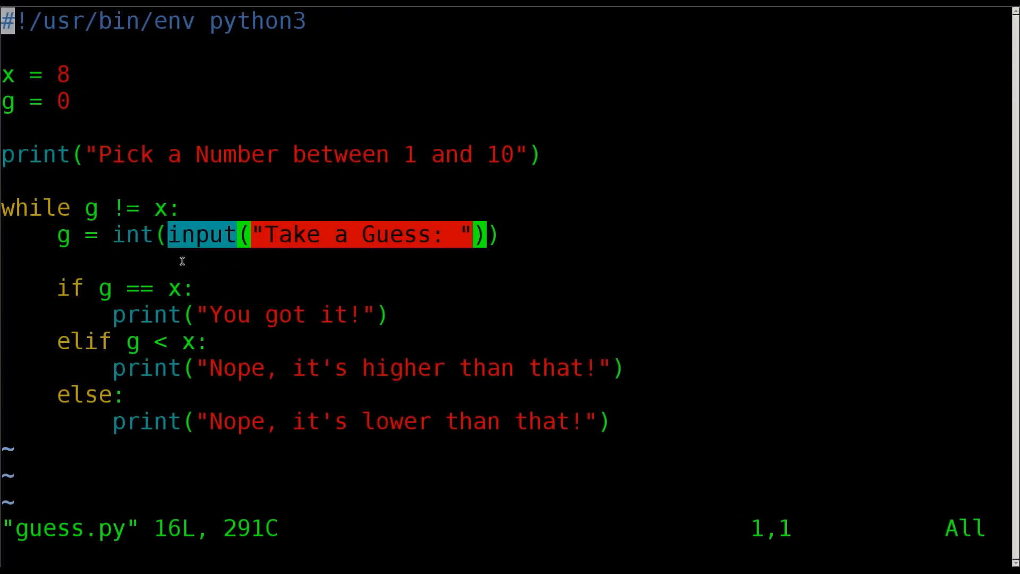
mouse_move(136, 240)
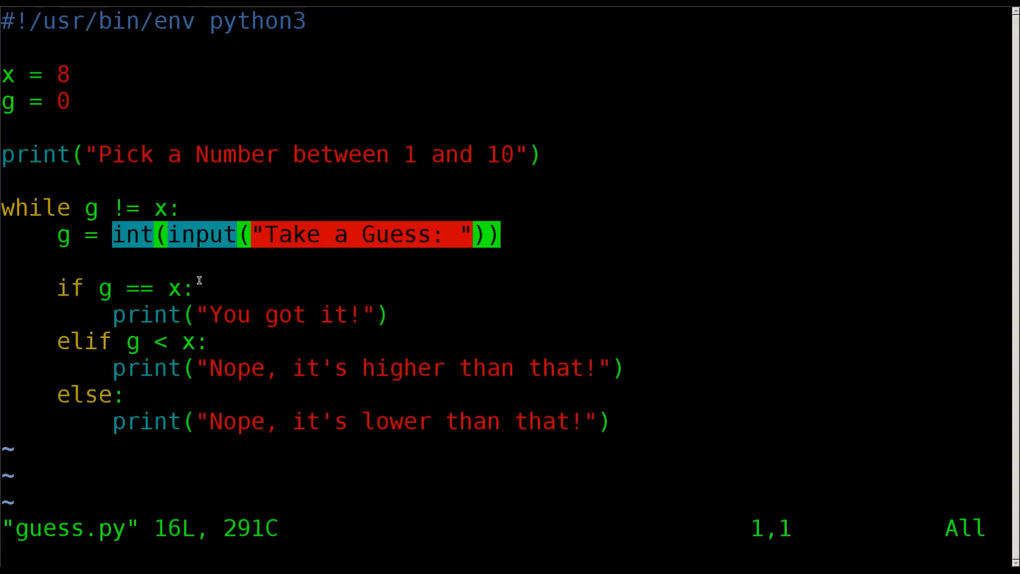
mouse_move(171, 250)
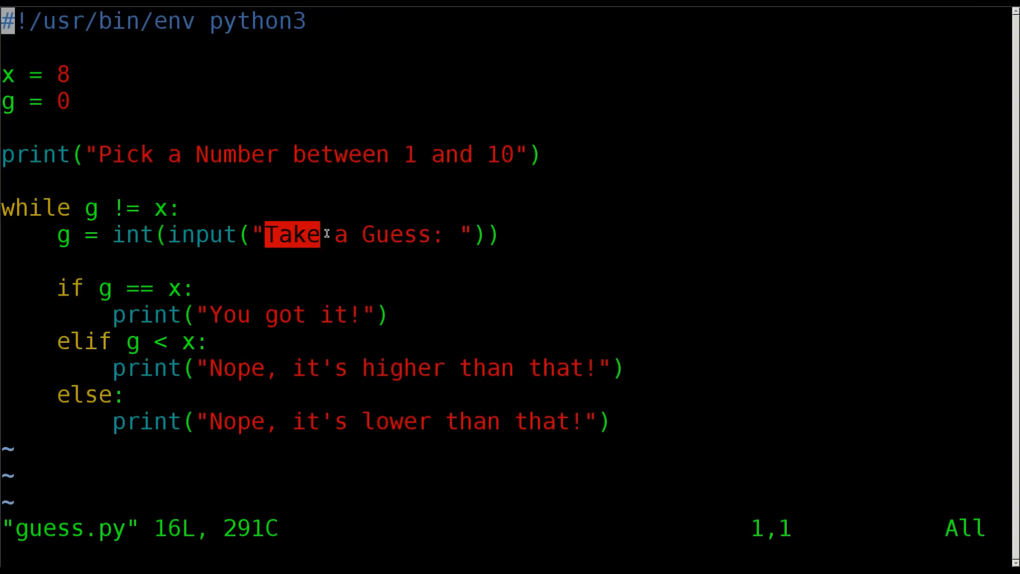
left_click_drag(322, 234, 445, 234)
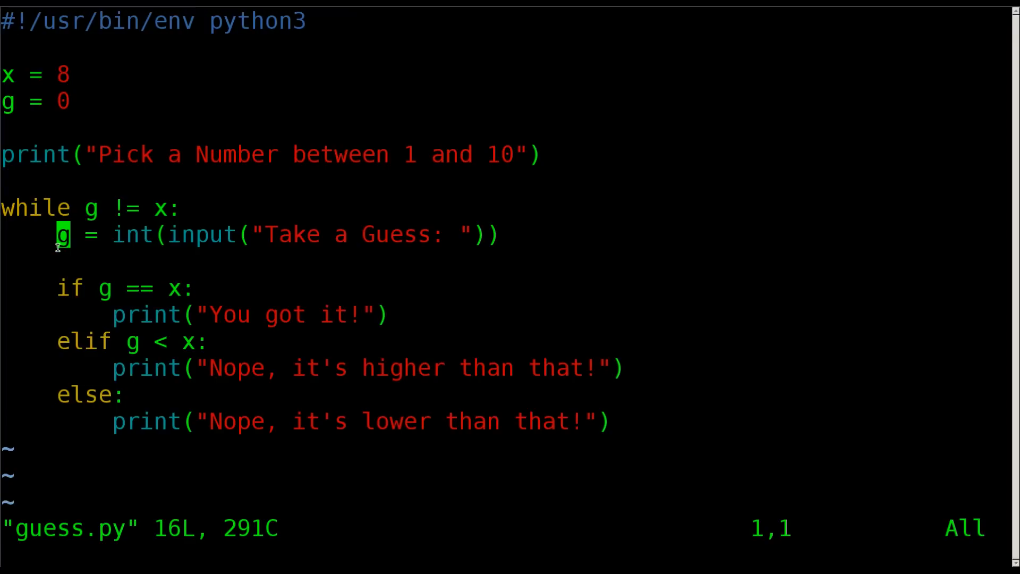
mouse_move(61, 287)
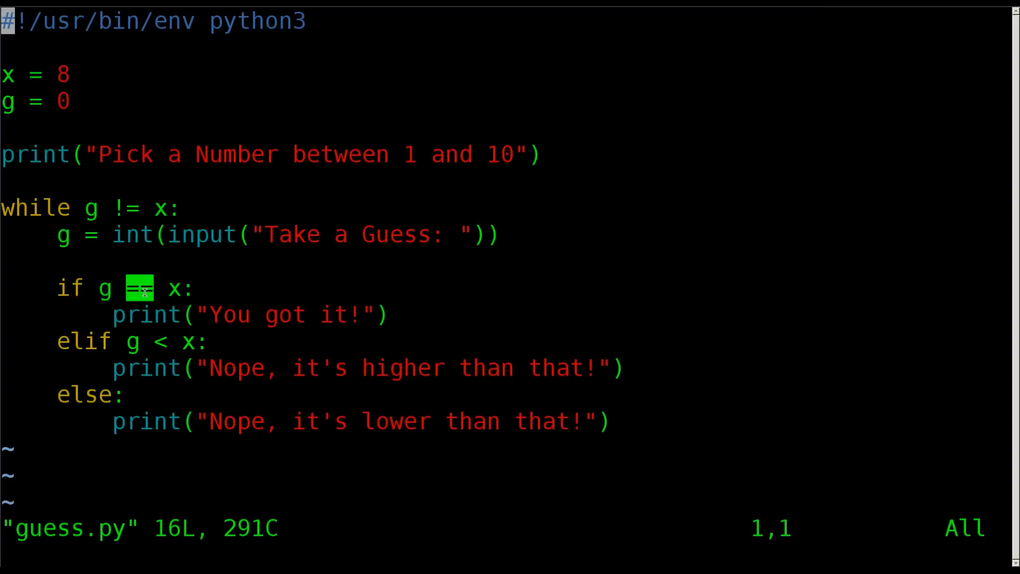
mouse_move(101, 289)
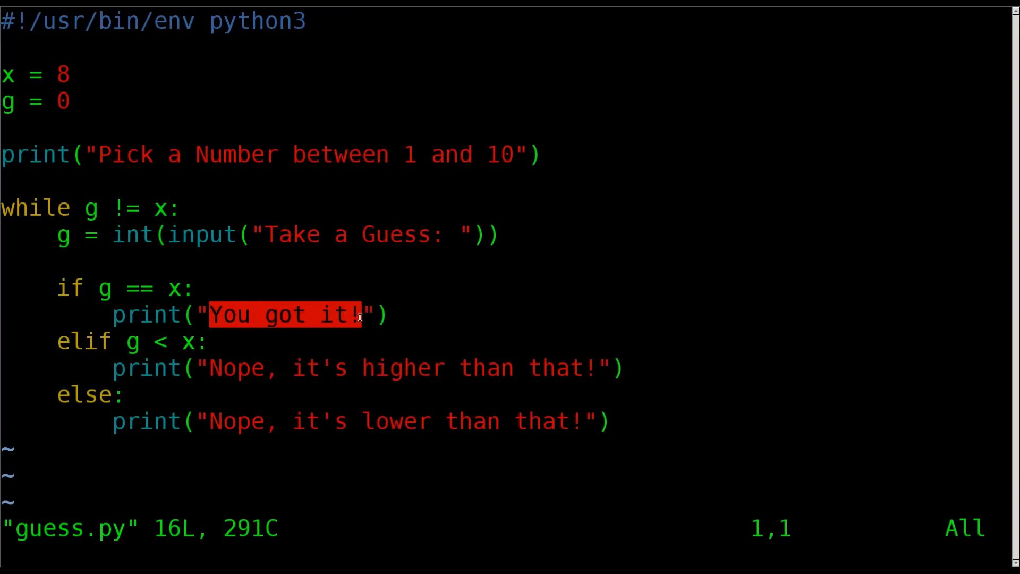
mouse_move(90, 216)
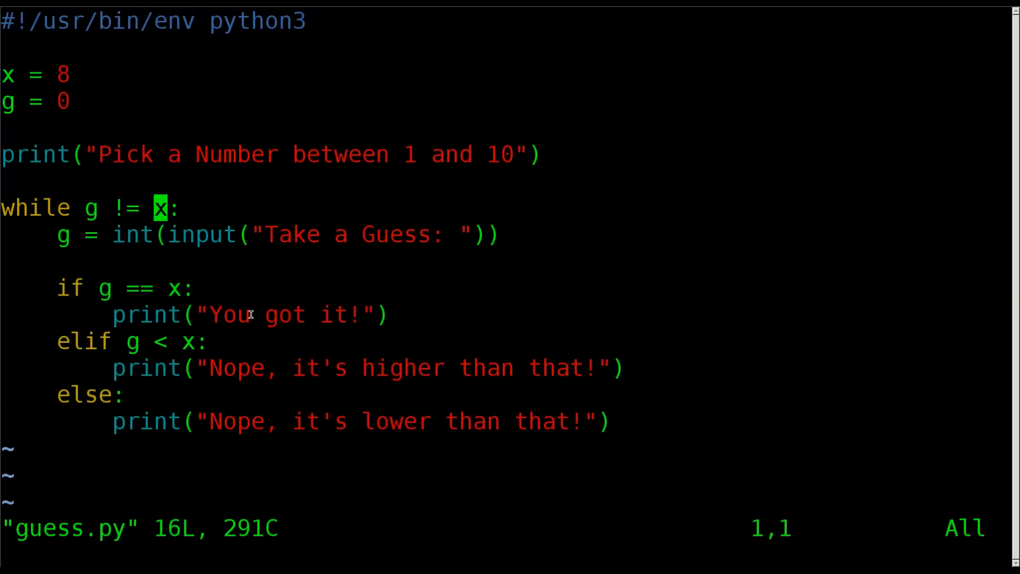
mouse_move(106, 339)
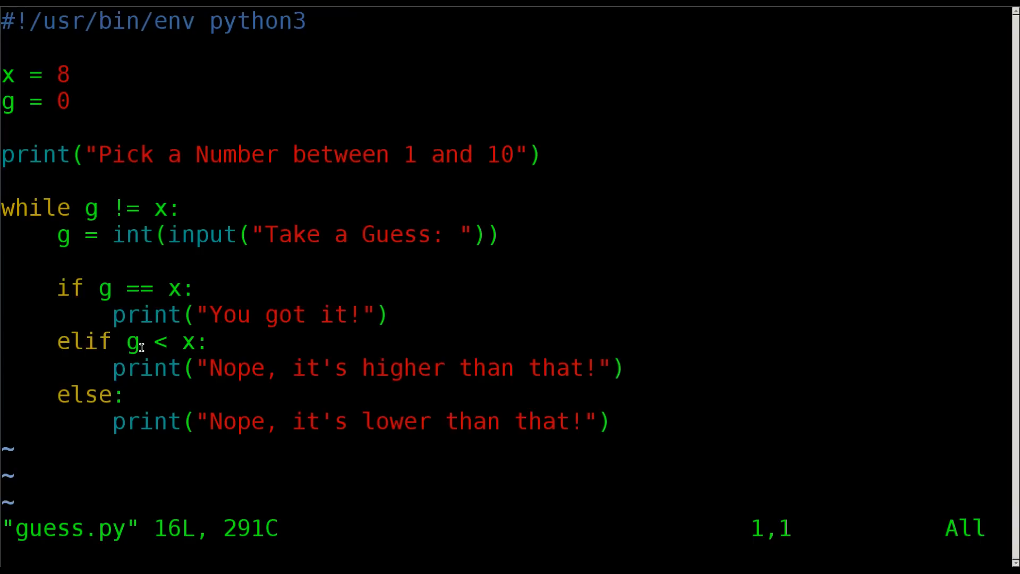
mouse_move(118, 314)
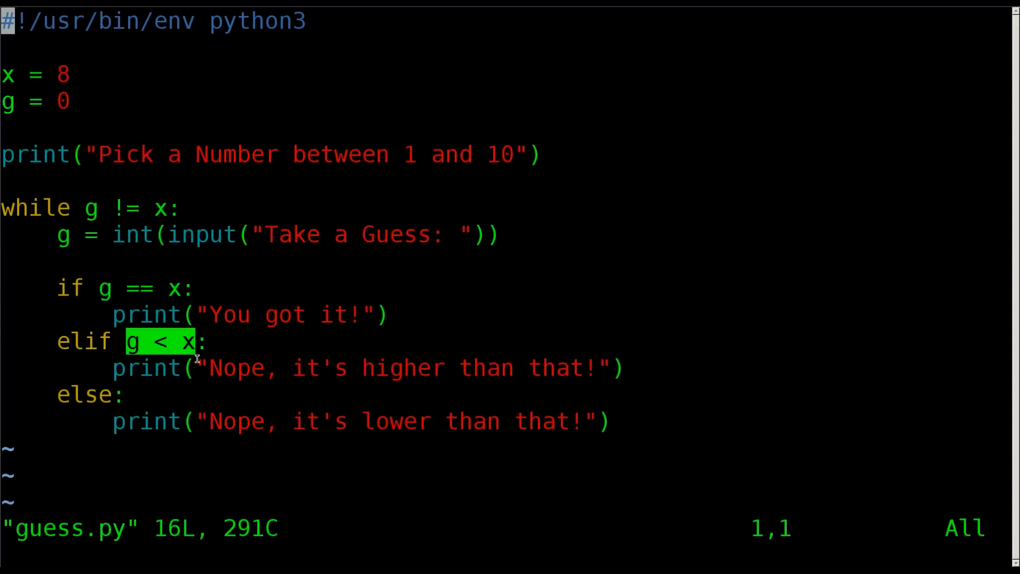
mouse_move(209, 368)
type("if ")
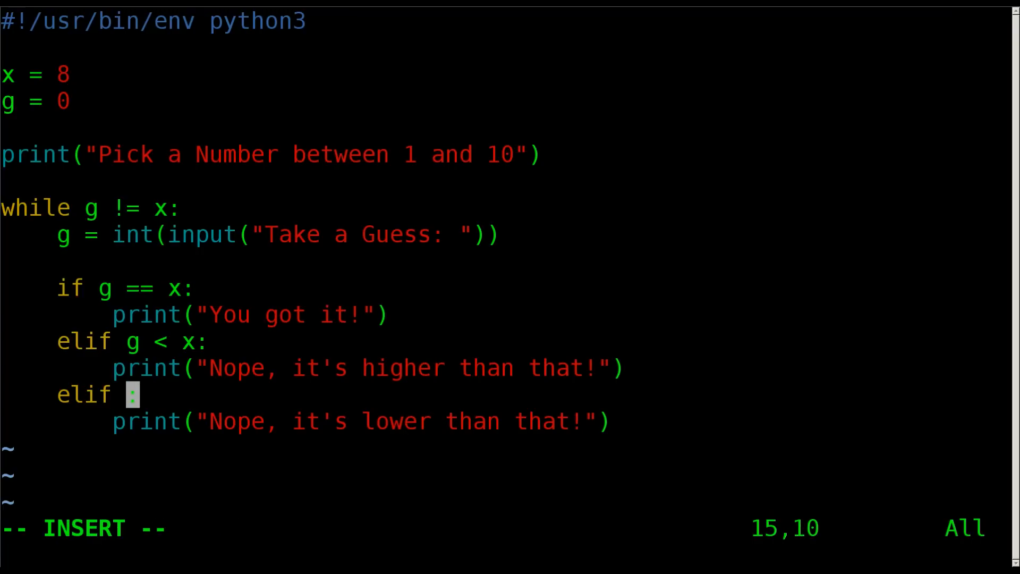
Replace the final 'elif g > x' with a plain 'else:' in guess.py and save.
type("g > x")
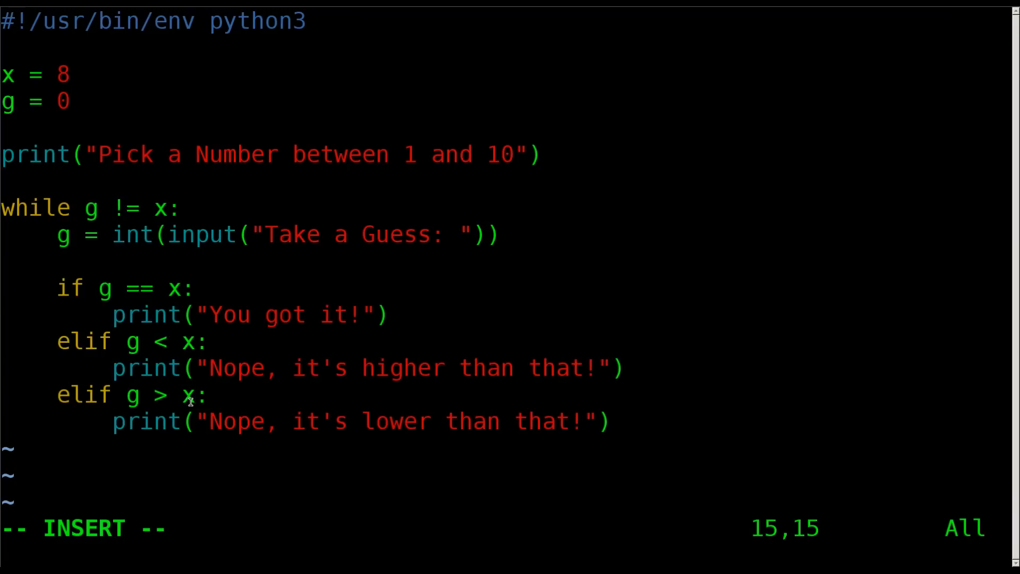
double_click(236, 421)
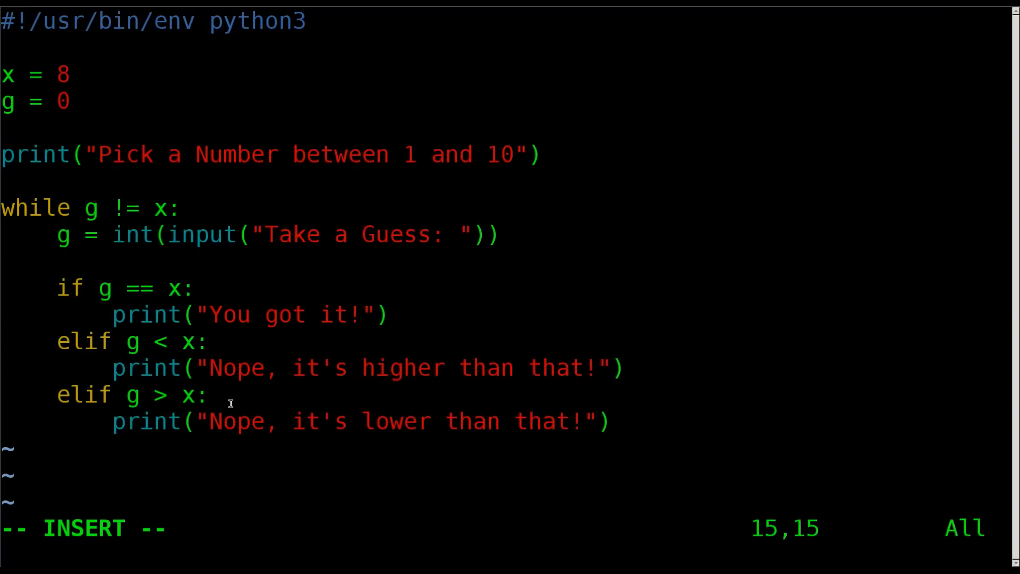
mouse_move(223, 395)
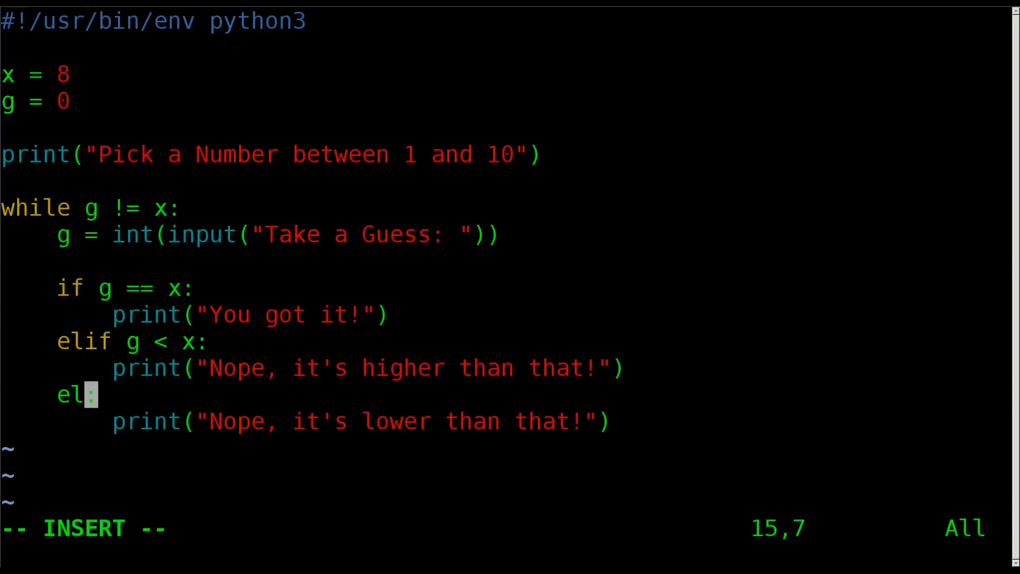
type("se")
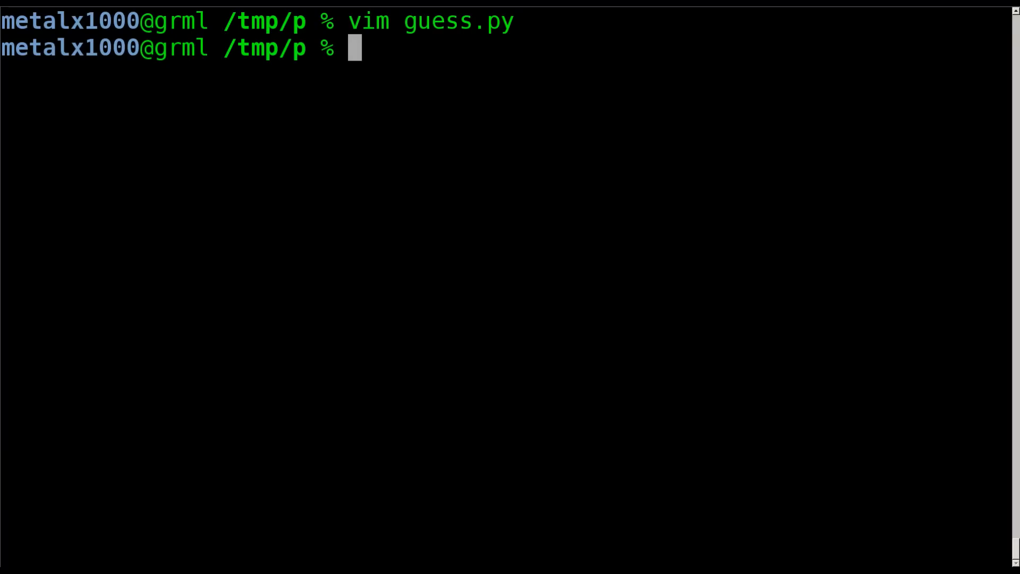
Make guess.py executable with chmod +x and launch it with ./guess.py.
type("chmod +x")
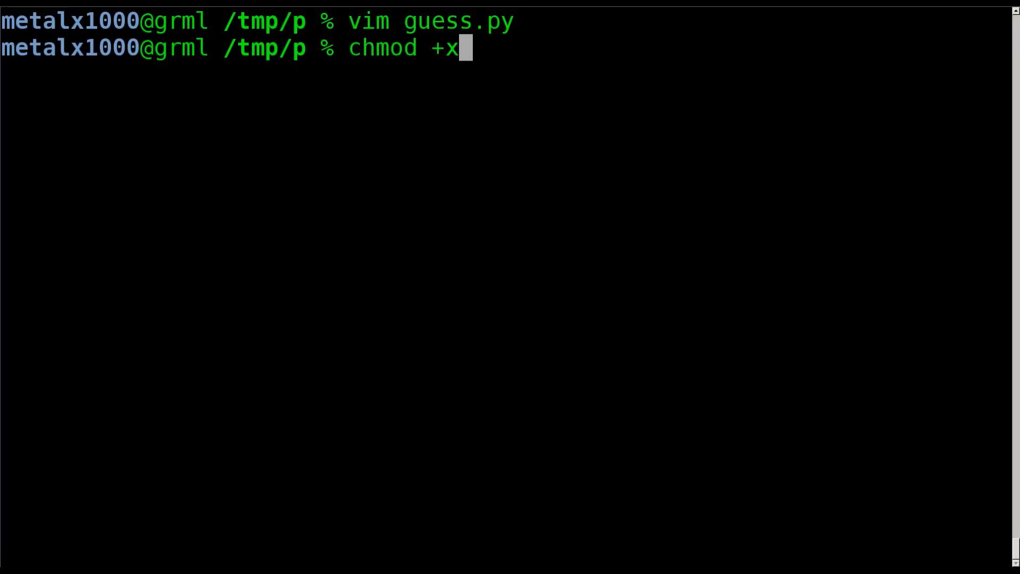
type("guess.py")
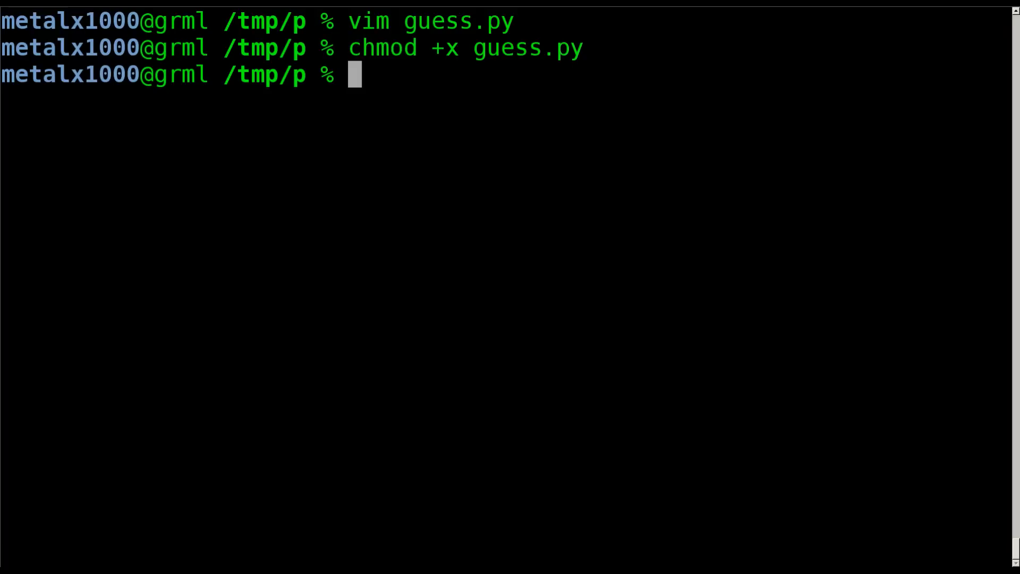
type("./guess.py")
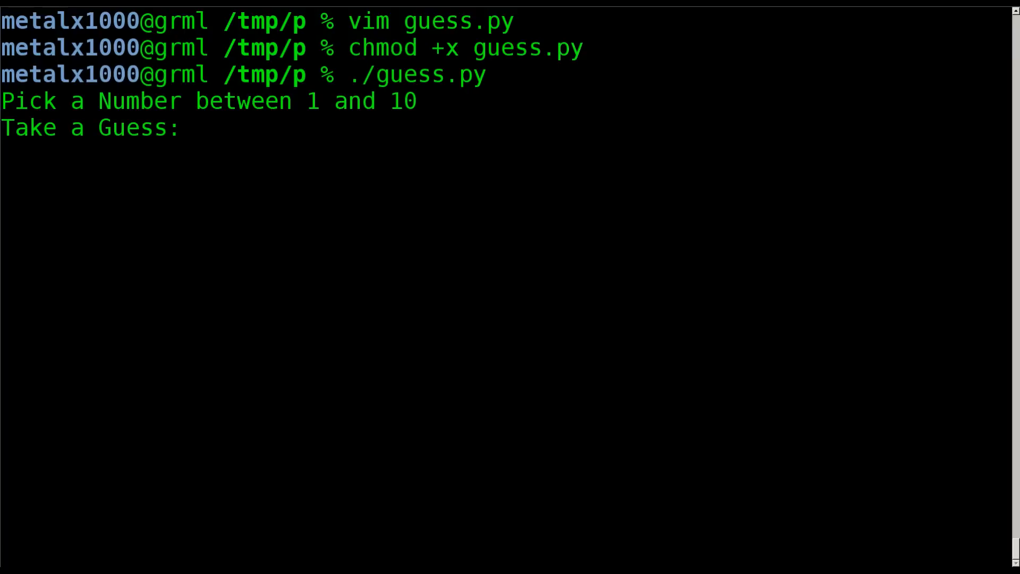
Guess 5, 6, 9 and 8 to win the round, then reopen guess.py in Vim.
type("5")
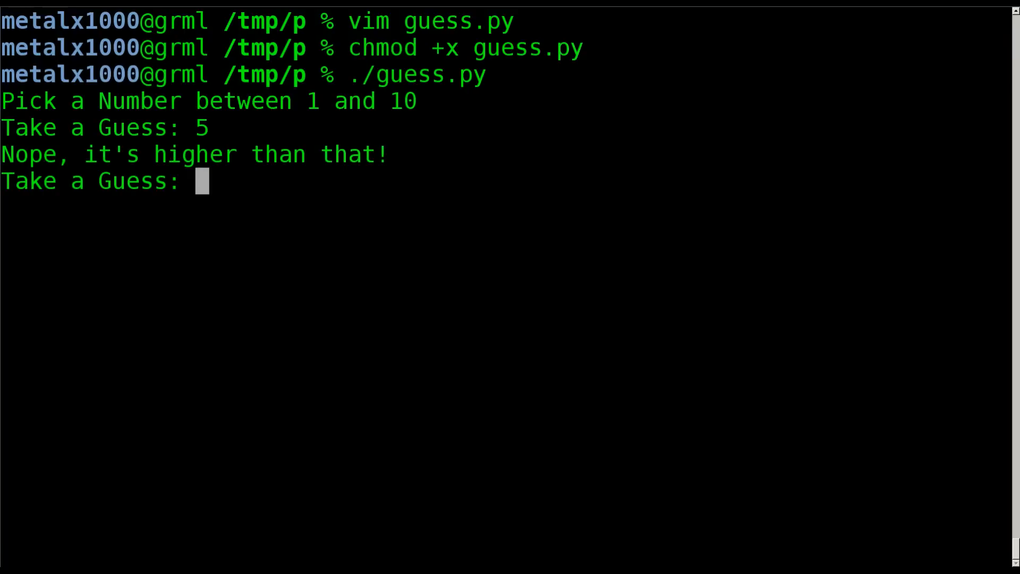
type("6")
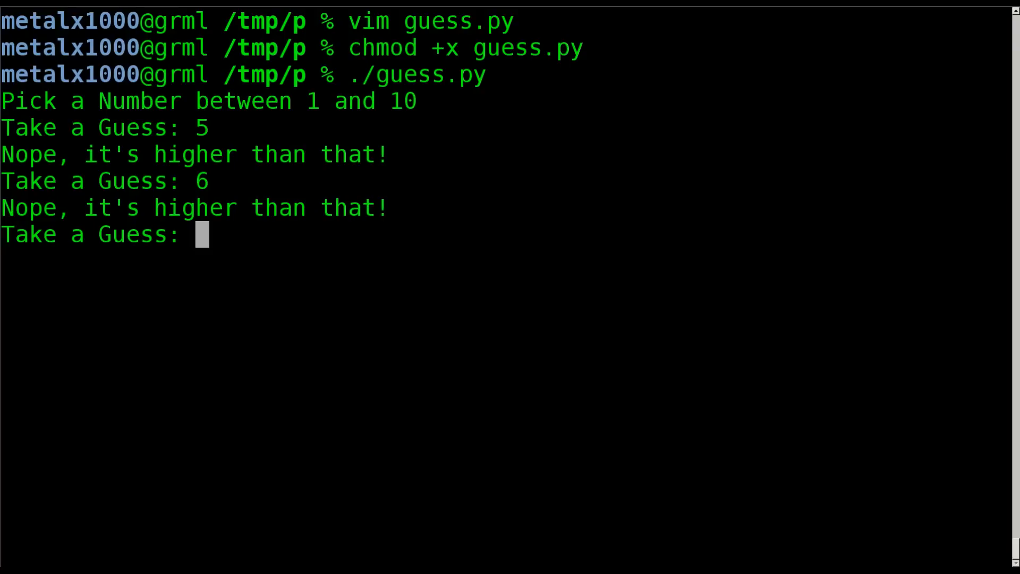
type("9")
type("7")
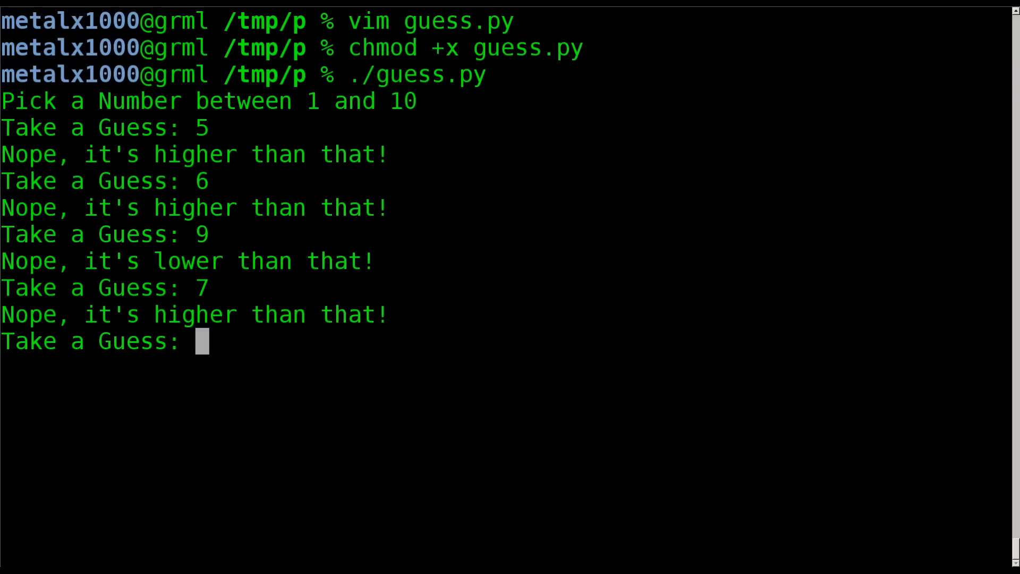
type("8")
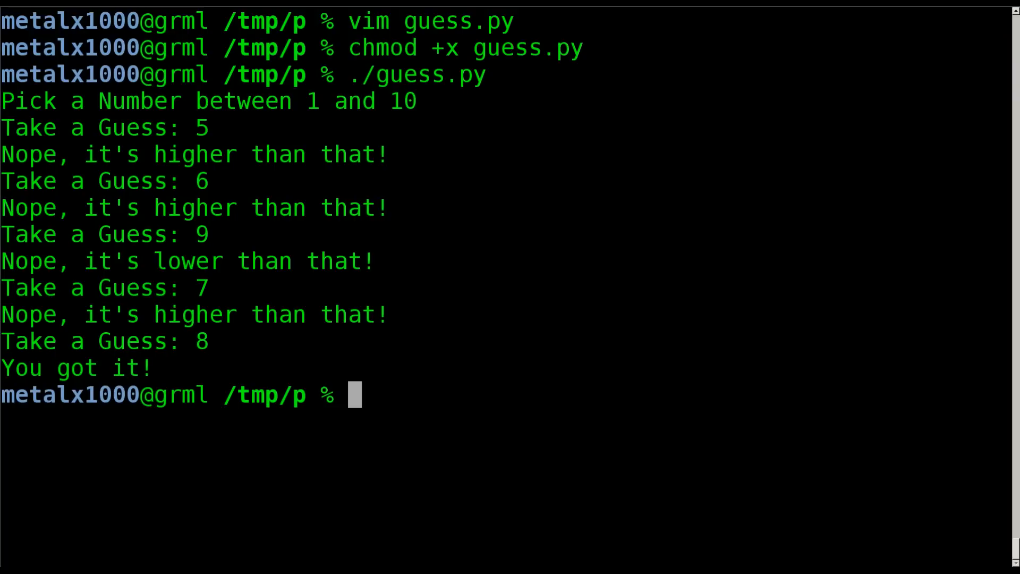
type("vim guess.py")
type("./guess.py")
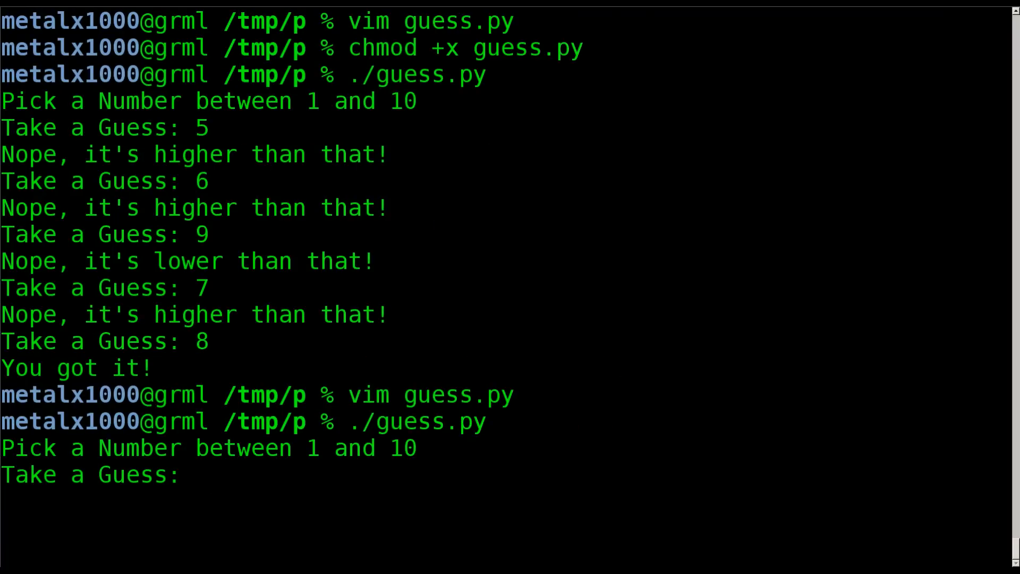
Trigger the TypeError with guess 5, then wrap the input call in int( in guess.py.
type("5")
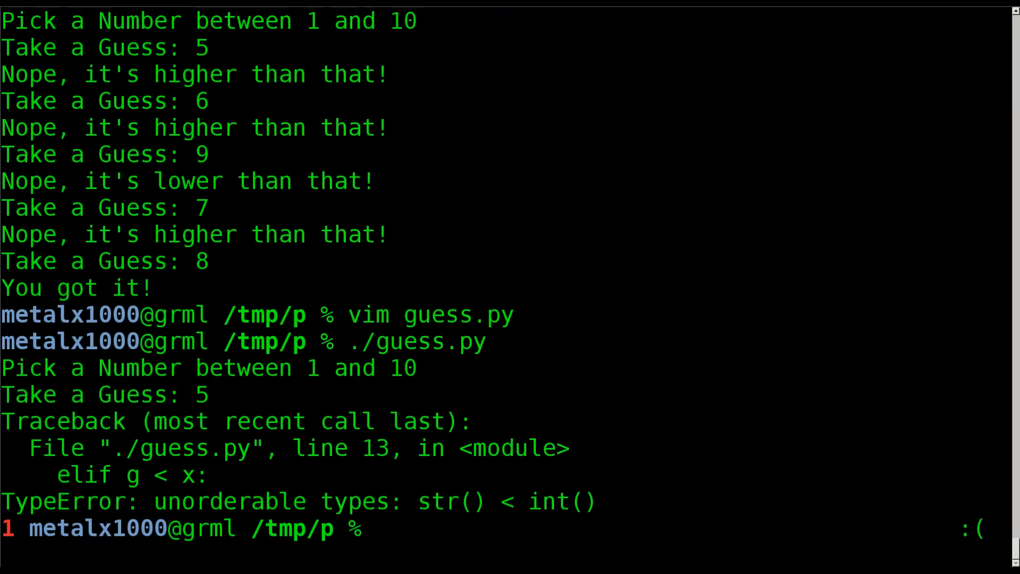
type("vim guess.py")
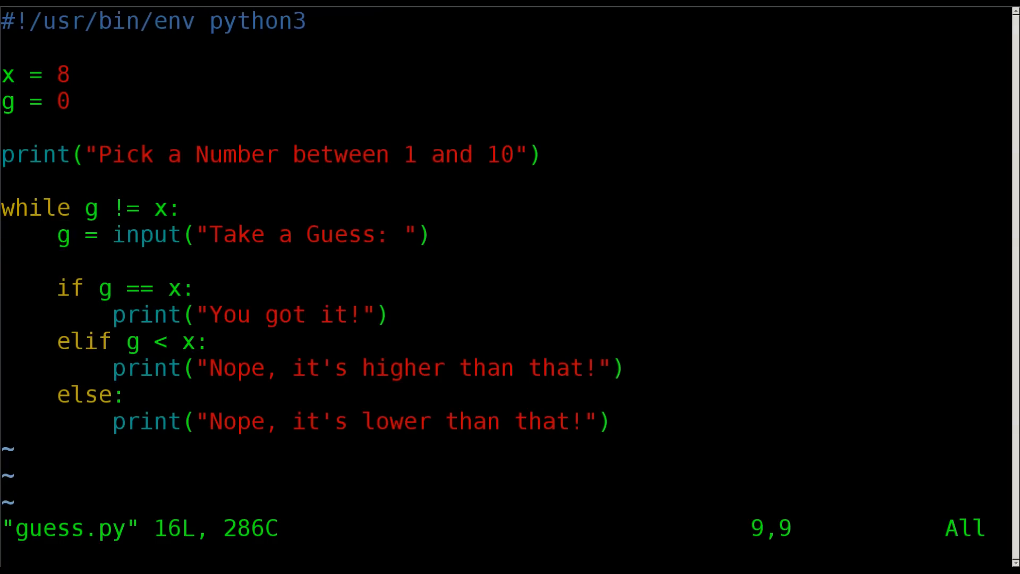
type("int")
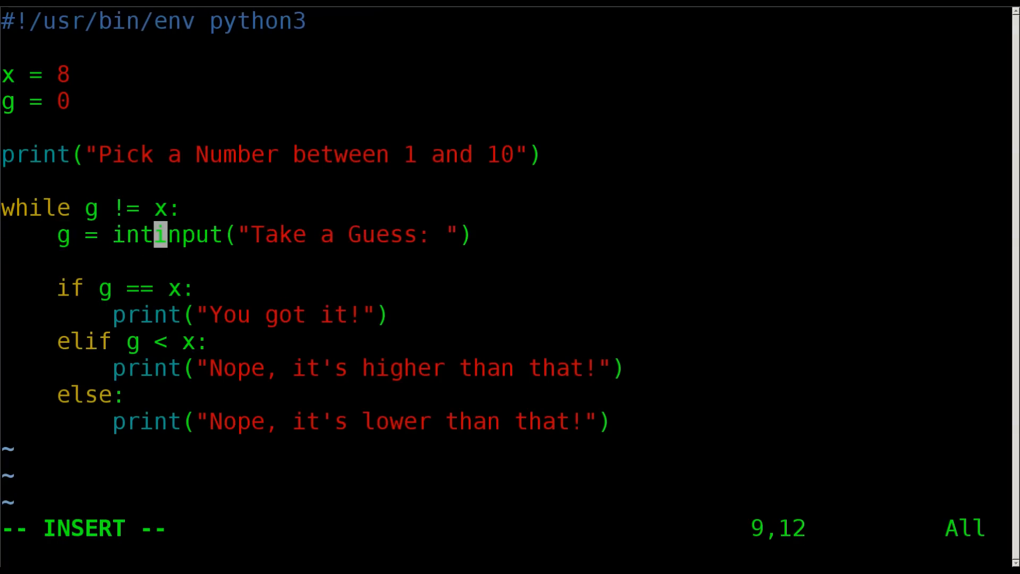
type("(")
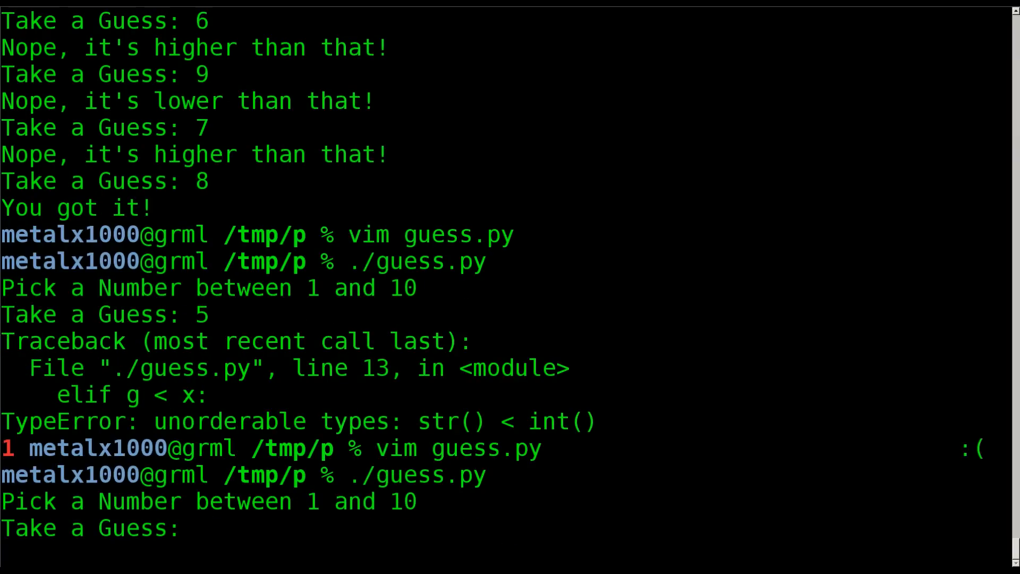
Guess 5 (higher) and 15 (lower), then enter the letter 'f' as the next guess.
type("5")
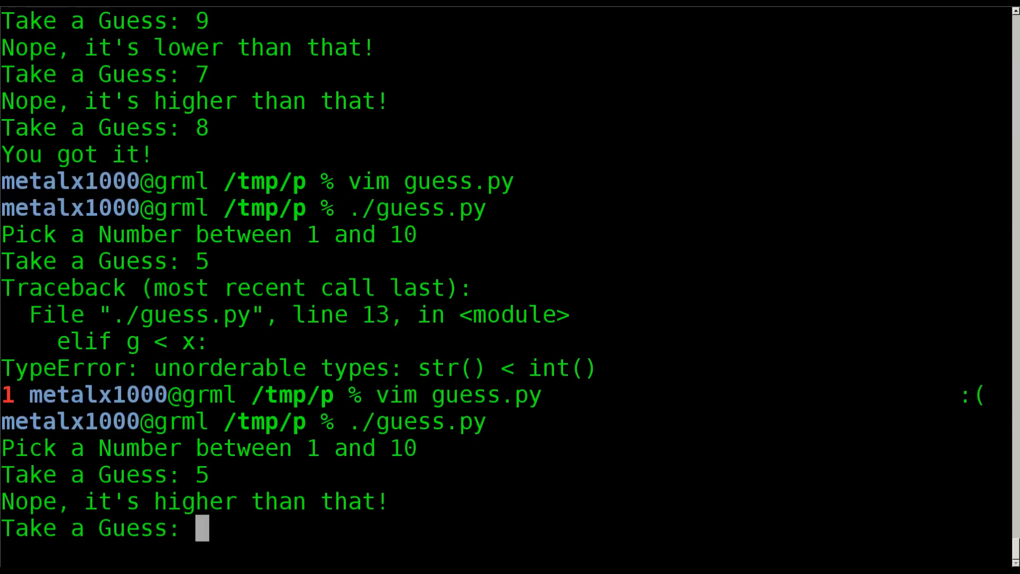
type("15")
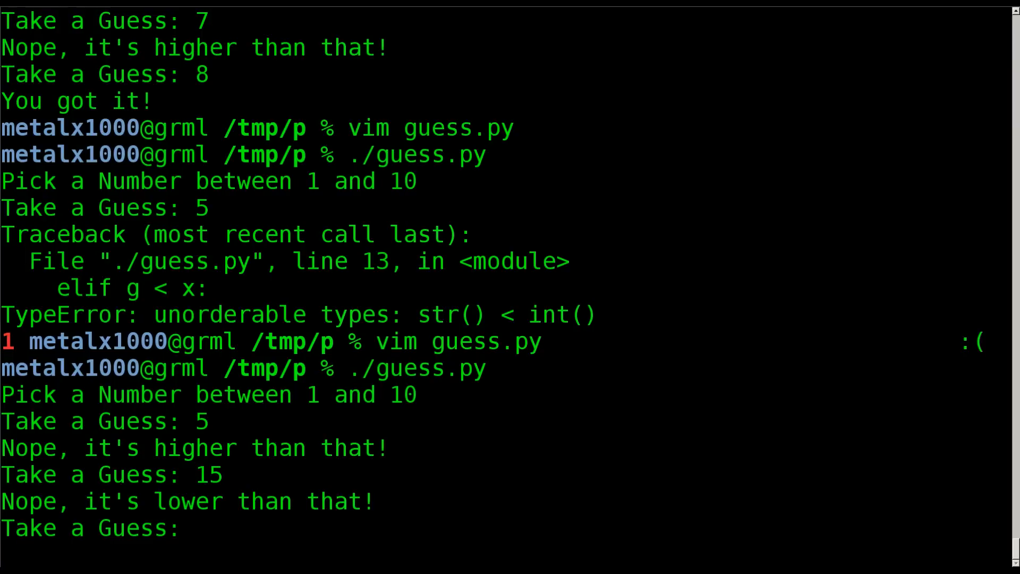
type("f")
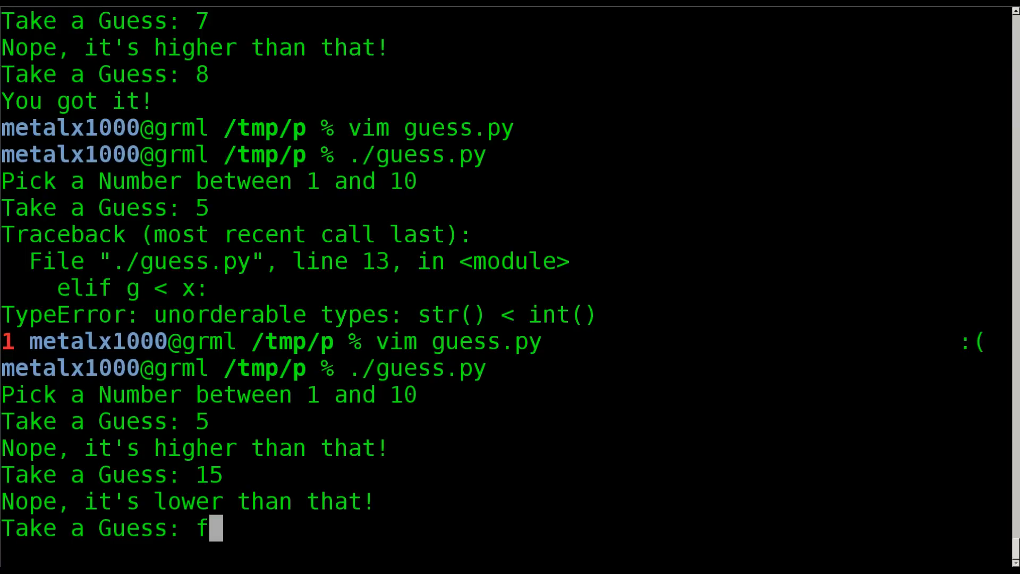